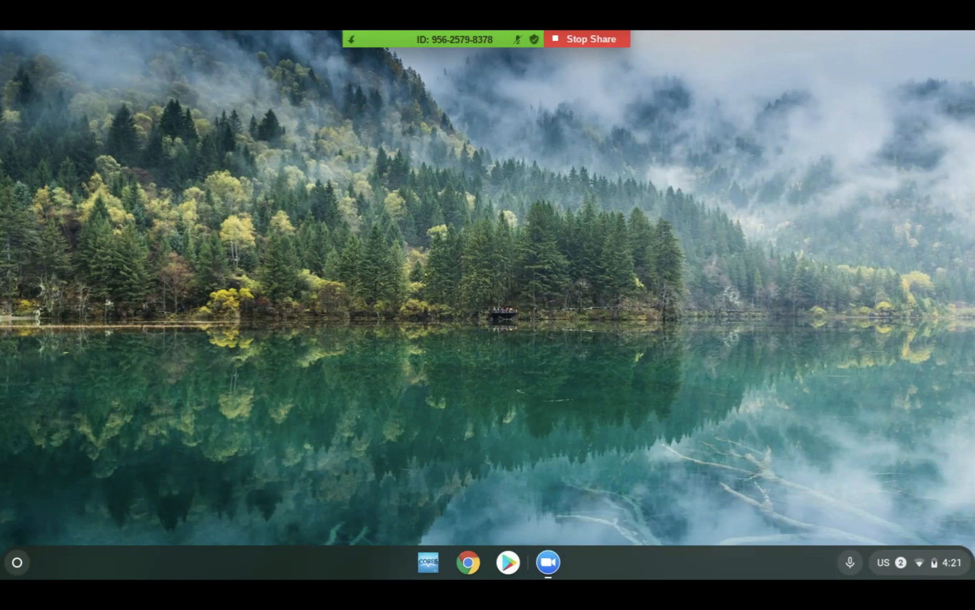
{"action": "mouse_move", "coordinate": [700, 319]}
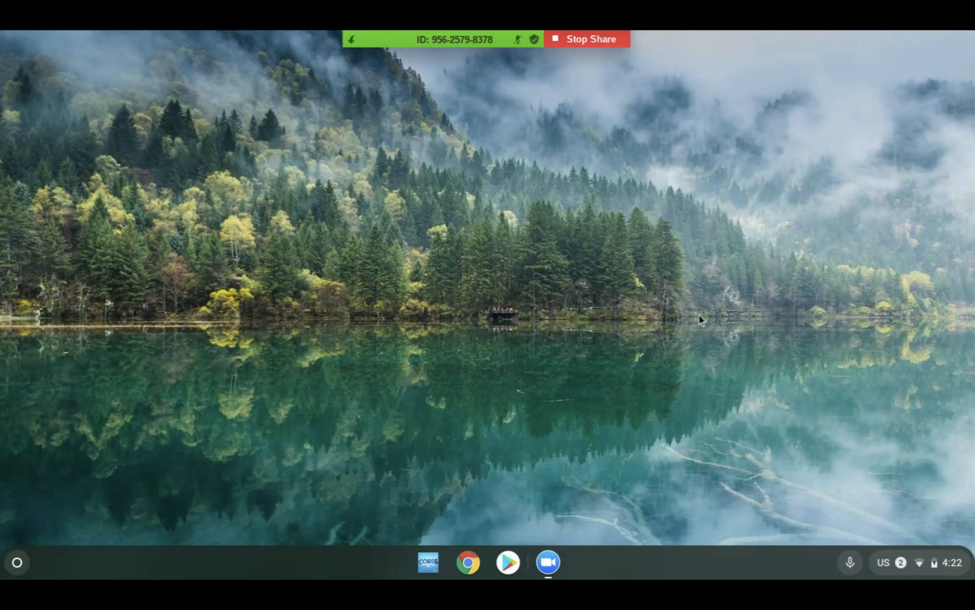
{"action": "mouse_move", "coordinate": [457, 488]}
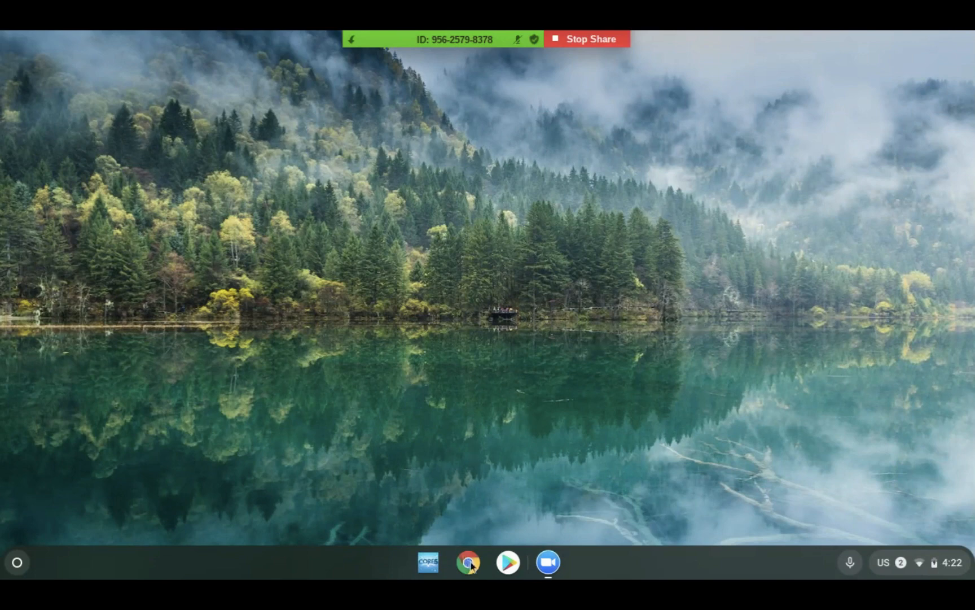
{"action": "left_click", "coordinate": [468, 562]}
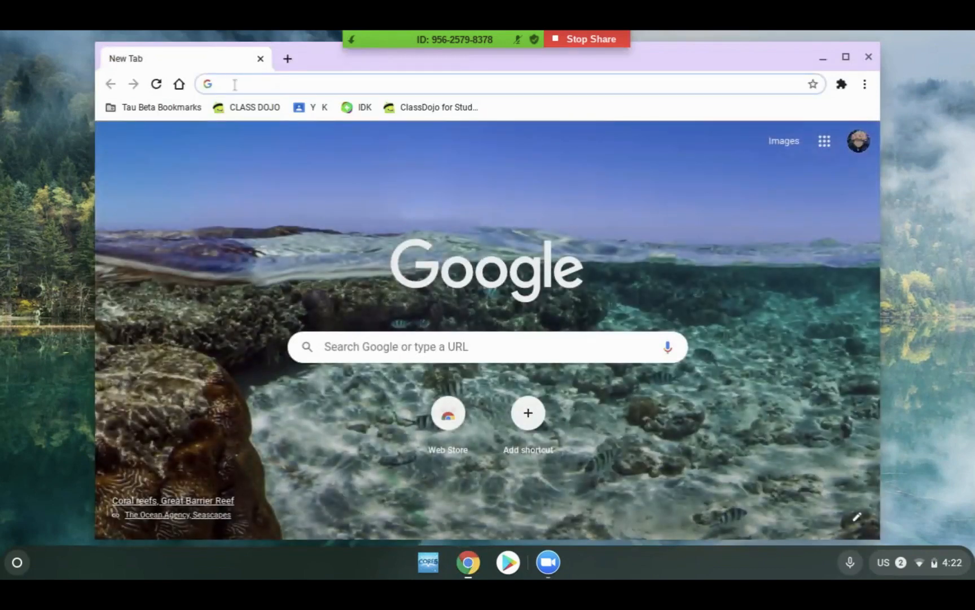
{"action": "type", "text": "https://check.nwea.org/"}
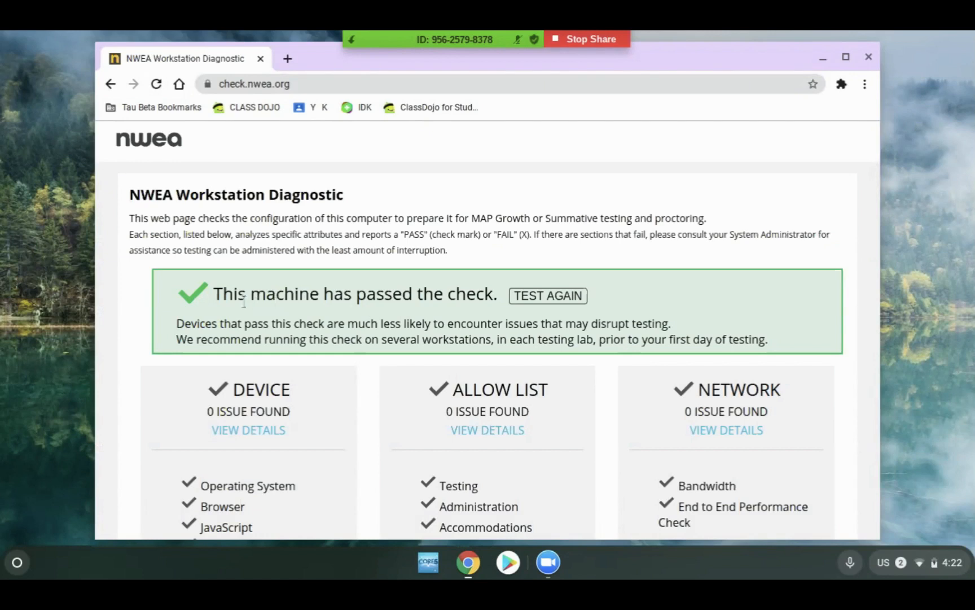
{"action": "mouse_move", "coordinate": [273, 408]}
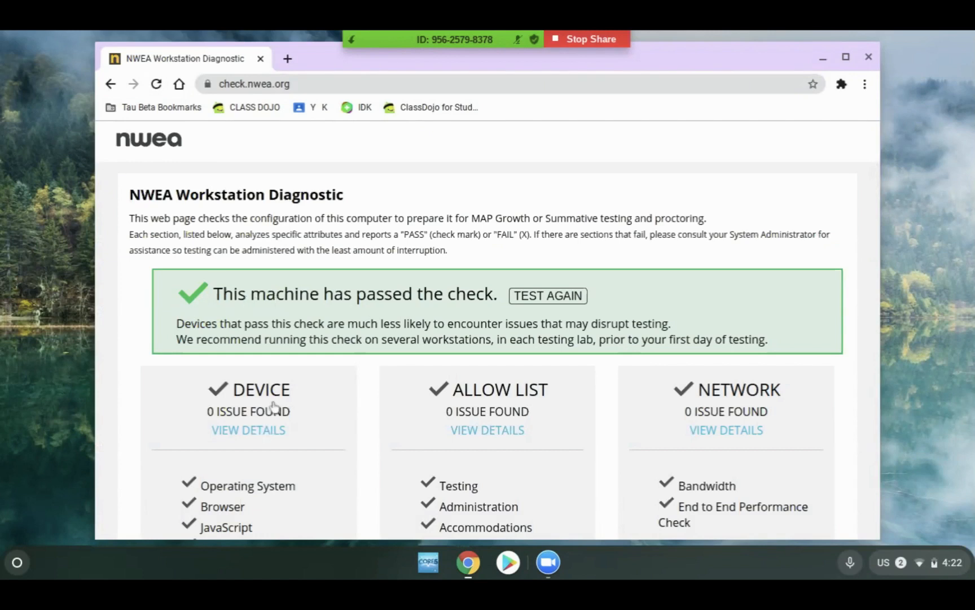
{"action": "mouse_move", "coordinate": [352, 390]}
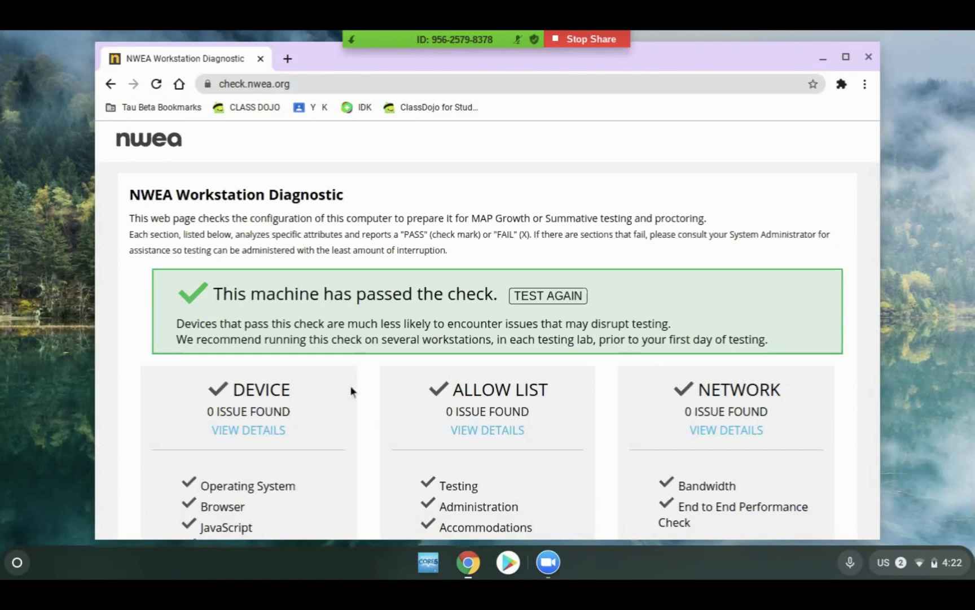
- Scroll to the Device details table showing Chrome OS, Chrome 85, JavaScript, cookies, resolution and clock passing
{"action": "scroll", "scroll_direction": "down", "scroll_amount": 3}
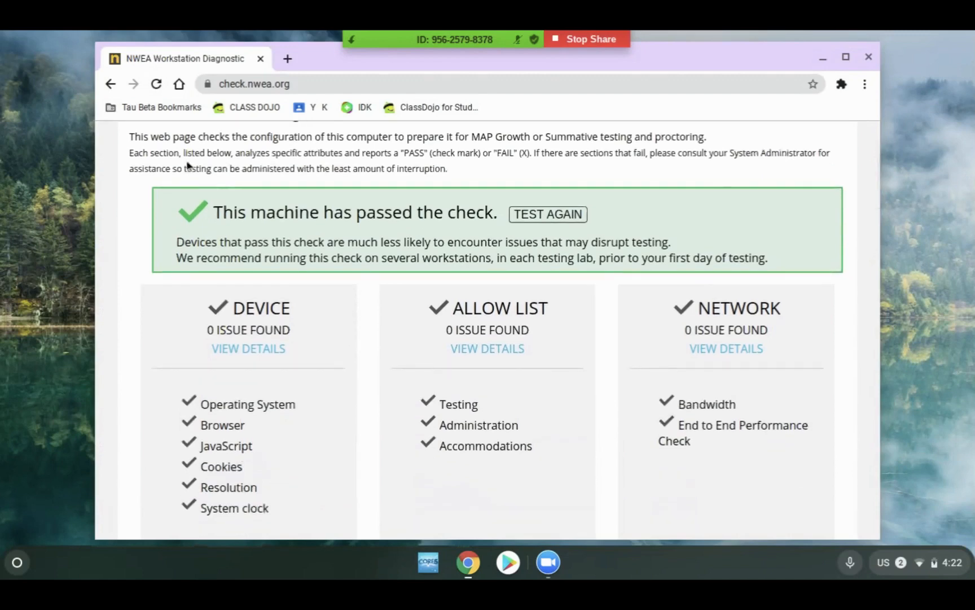
{"action": "mouse_move", "coordinate": [342, 370]}
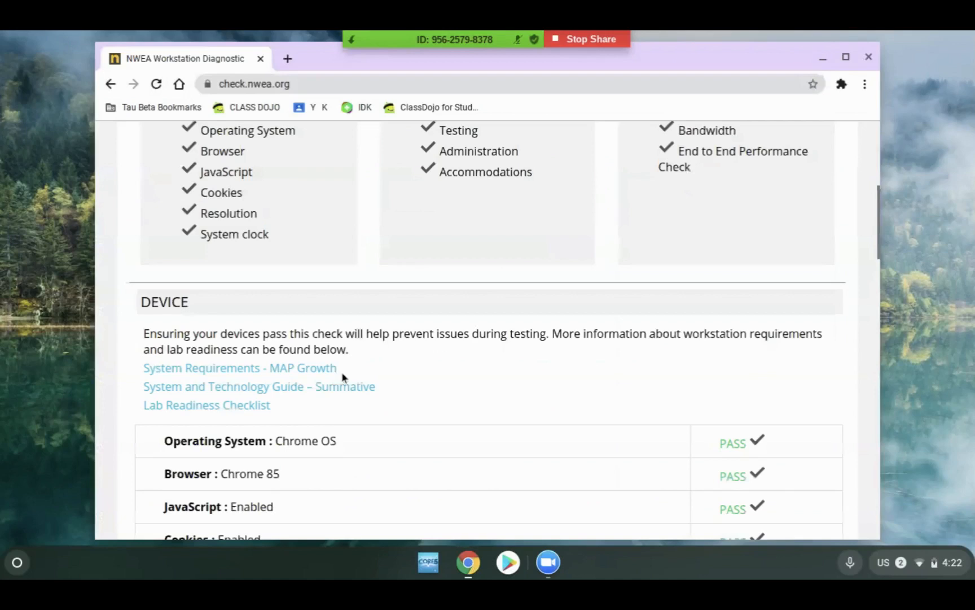
{"action": "scroll", "scroll_direction": "down", "scroll_amount": 3}
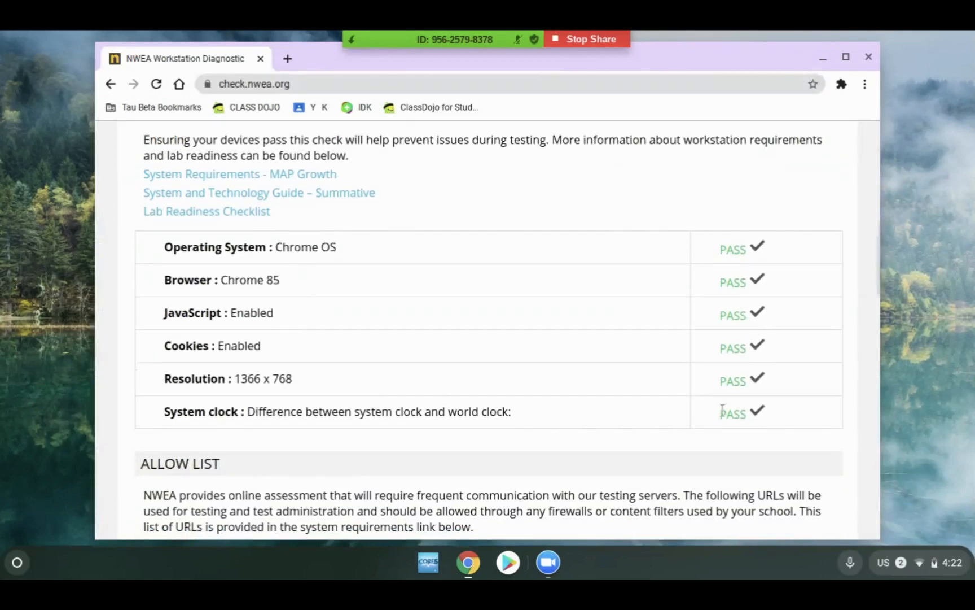
{"action": "mouse_move", "coordinate": [564, 249]}
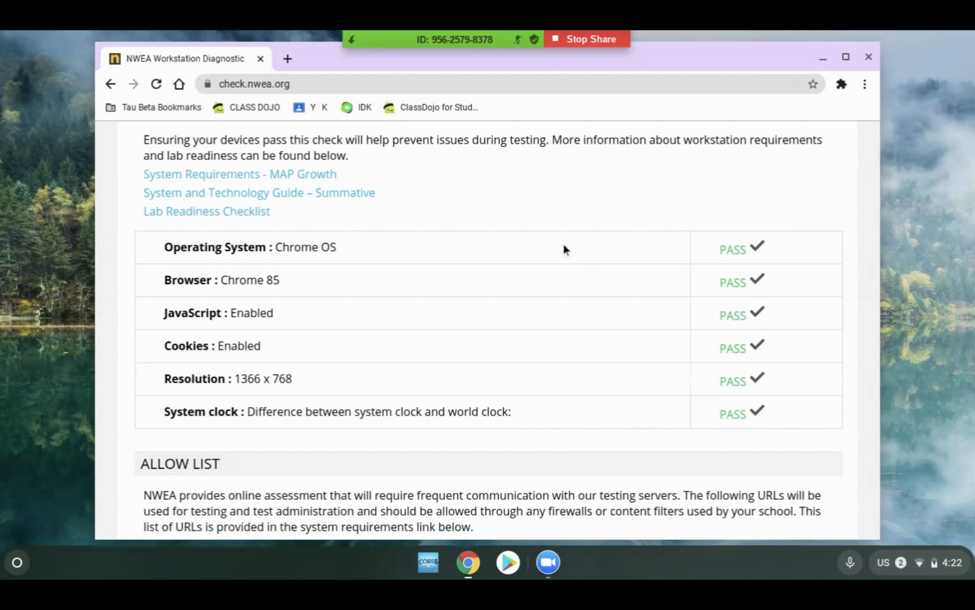
{"action": "mouse_move", "coordinate": [211, 243]}
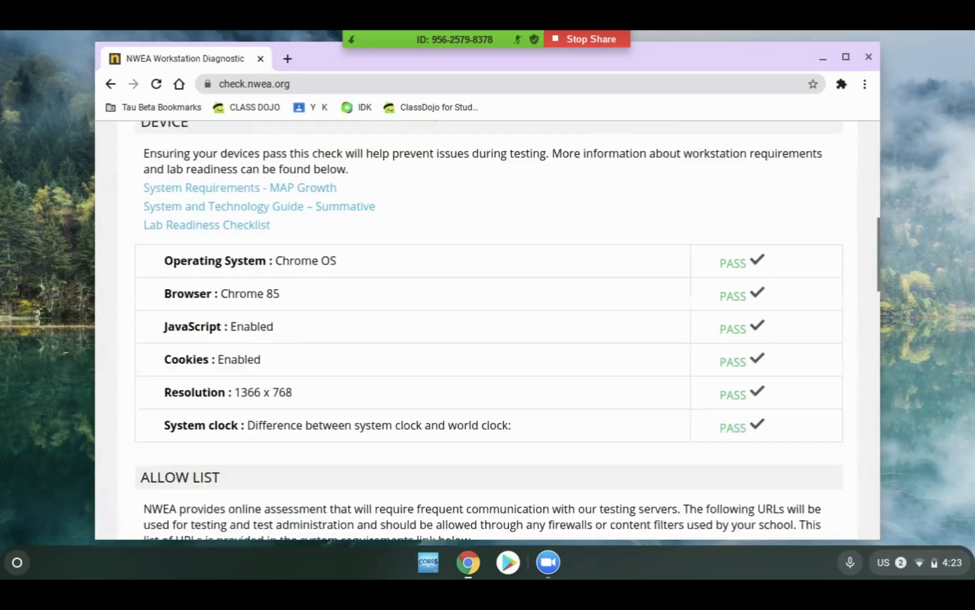
- Scroll back to the summary cards reporting zero issues for Device, Allow List and Network
{"action": "scroll", "scroll_direction": "up", "scroll_amount": 3}
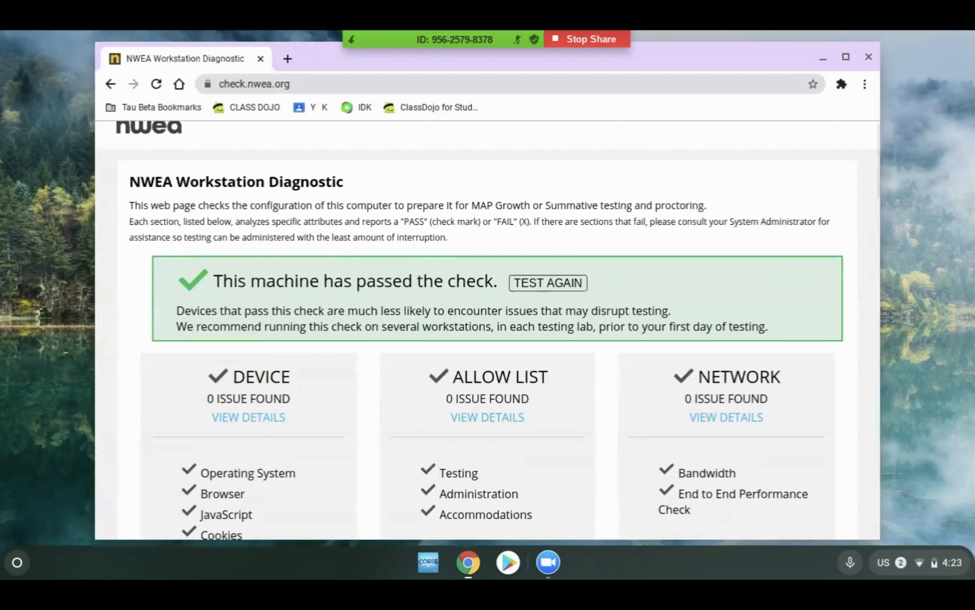
{"action": "scroll", "scroll_direction": "down", "scroll_amount": 3}
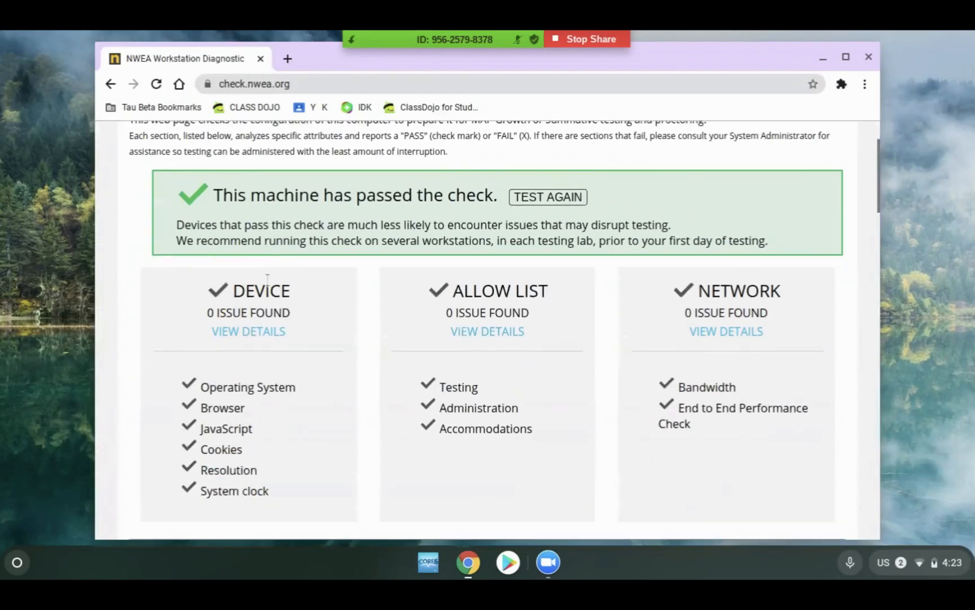
{"action": "scroll", "scroll_direction": "down", "scroll_amount": 3}
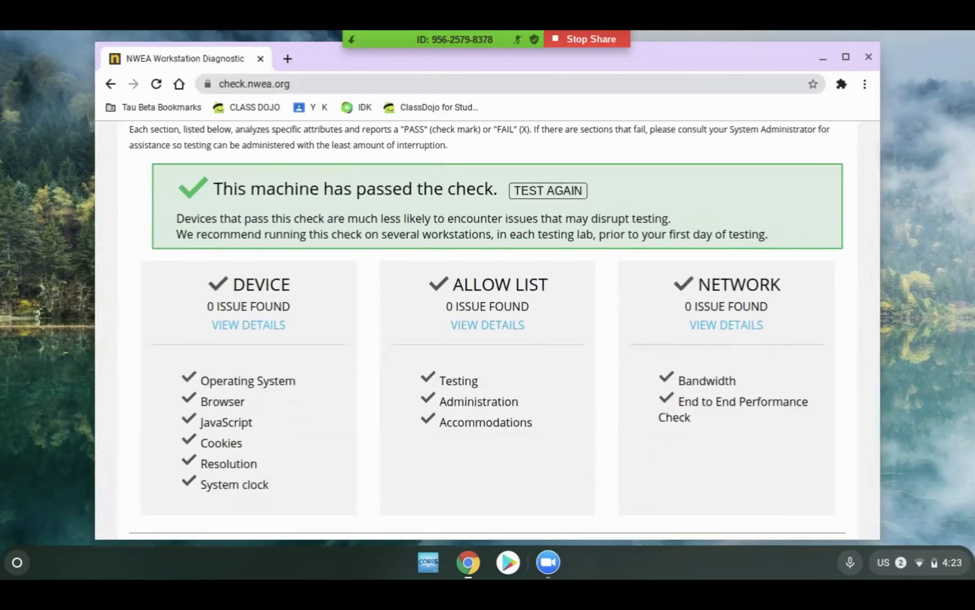